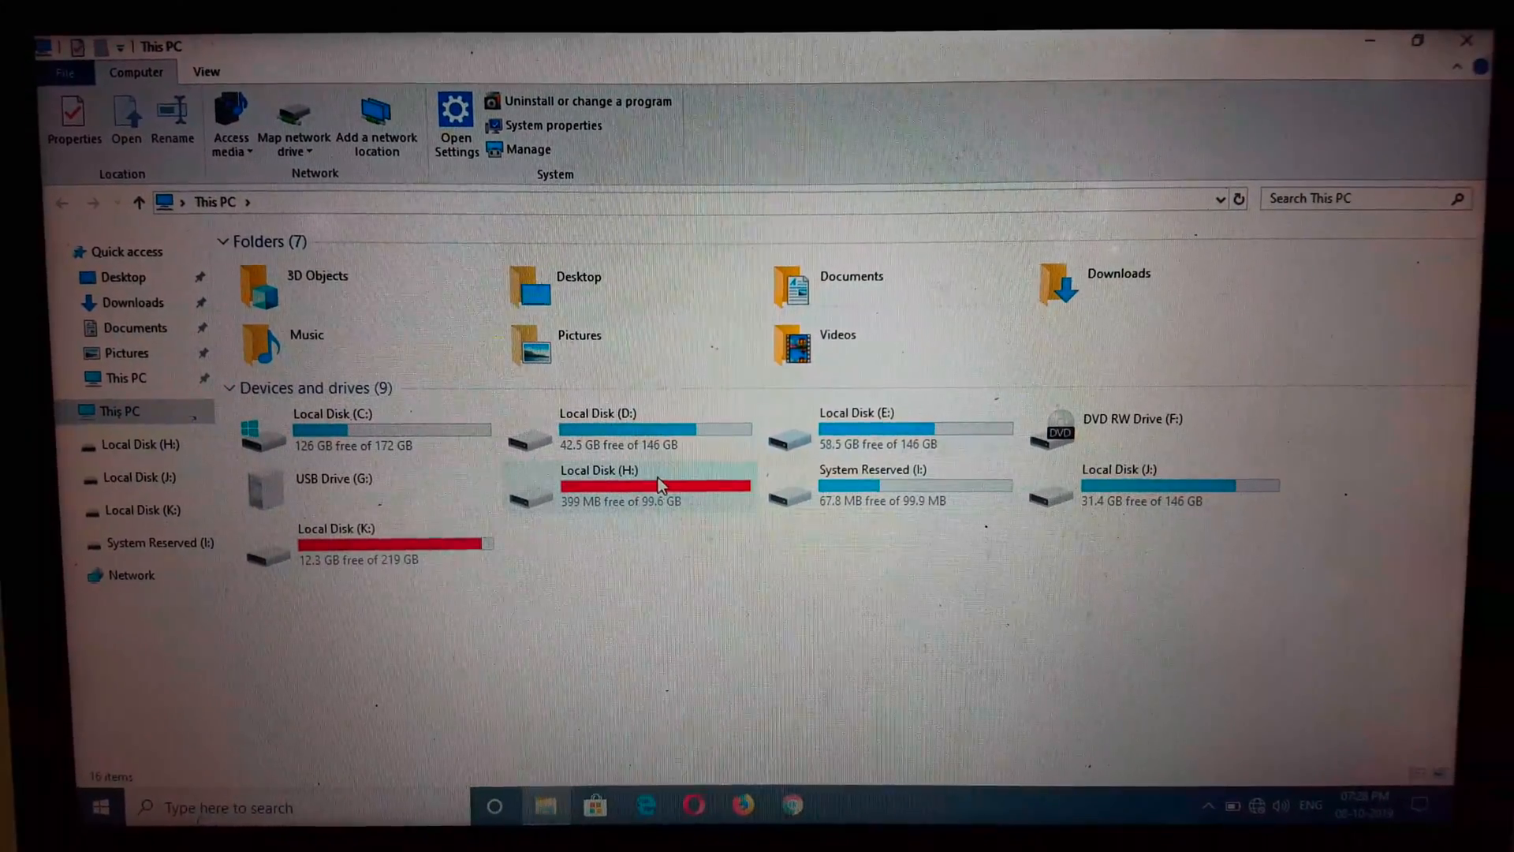
mouse_move(656, 482)
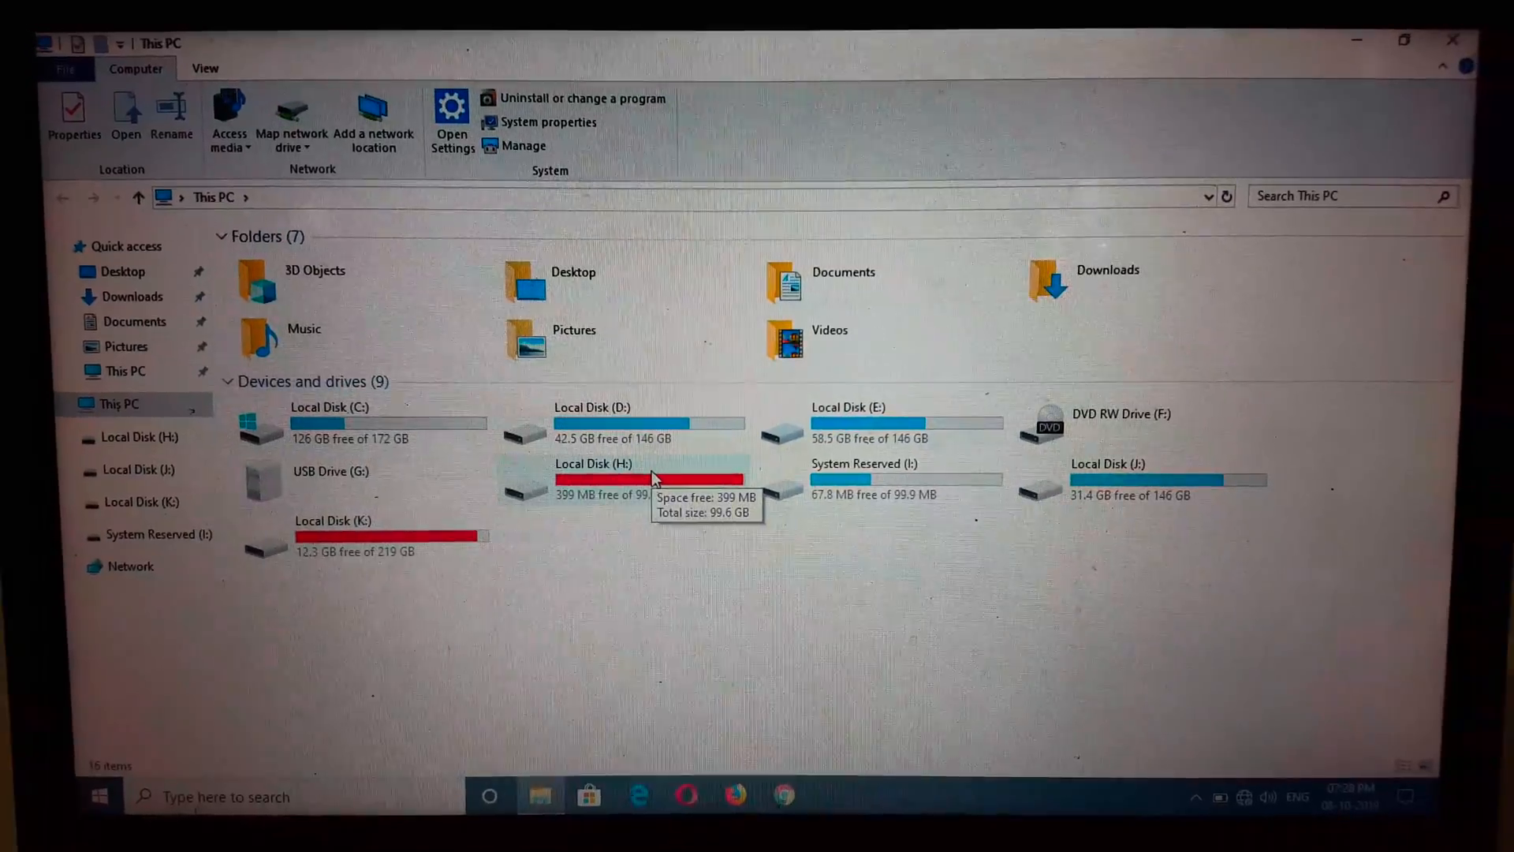